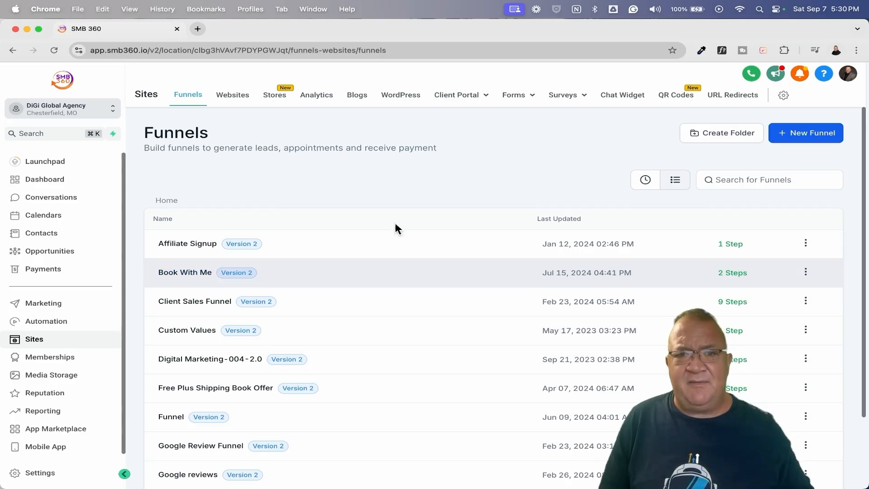
Step: Start a new funnel from templates and preview the SaaS intelligent-automation template
{"action": "left_click", "coordinate": [805, 132]}
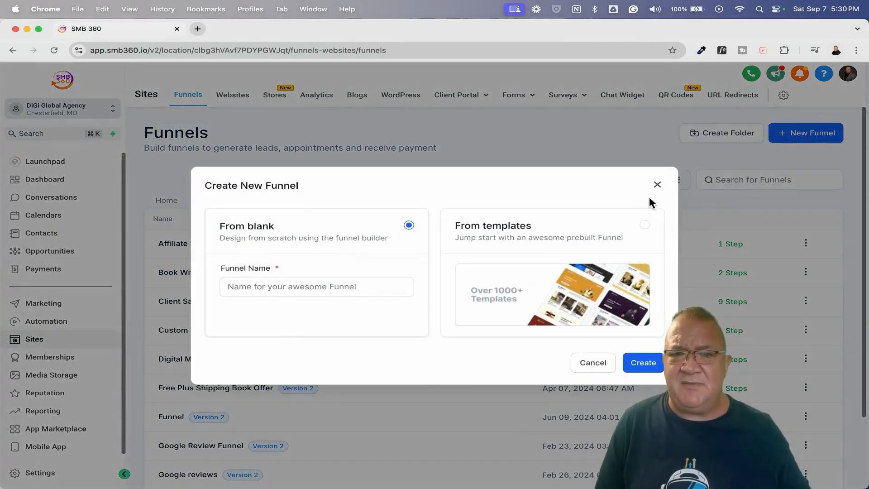
{"action": "left_click", "coordinate": [644, 225]}
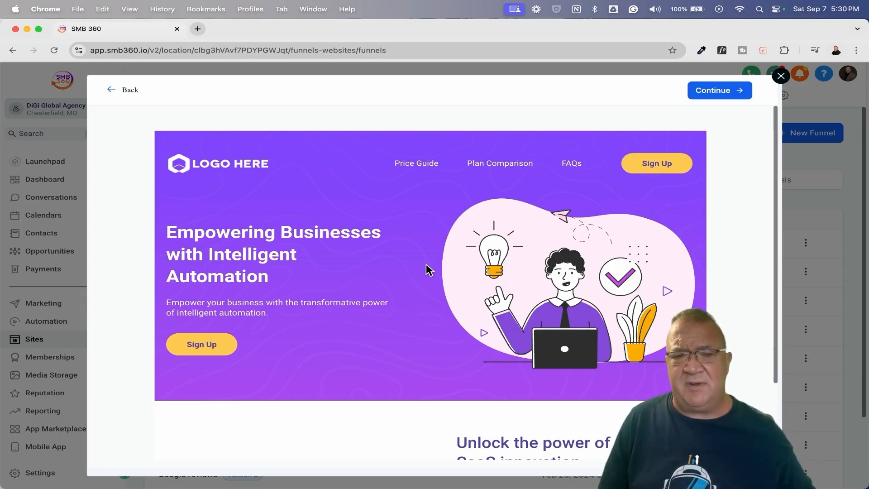
Step: Scroll through the template's pricing tiers and plan comparison tables
{"action": "scroll", "scroll_direction": "down", "scroll_amount": 3}
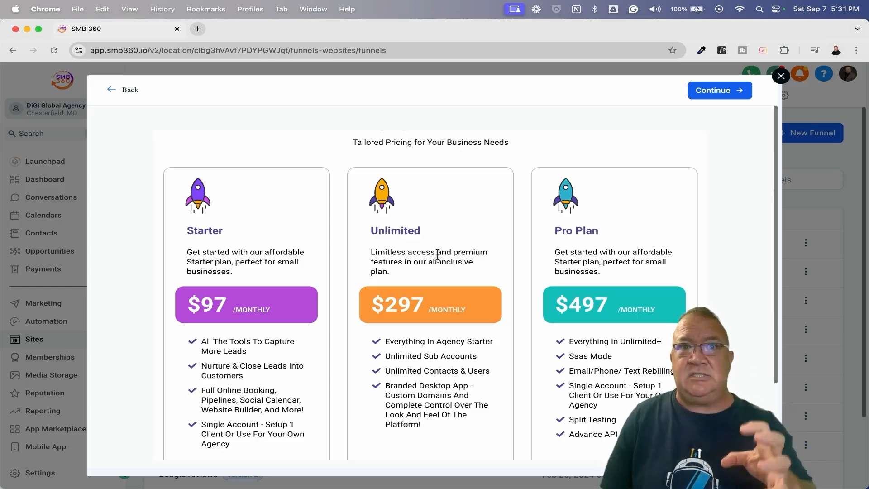
{"action": "scroll", "scroll_direction": "down", "scroll_amount": 3}
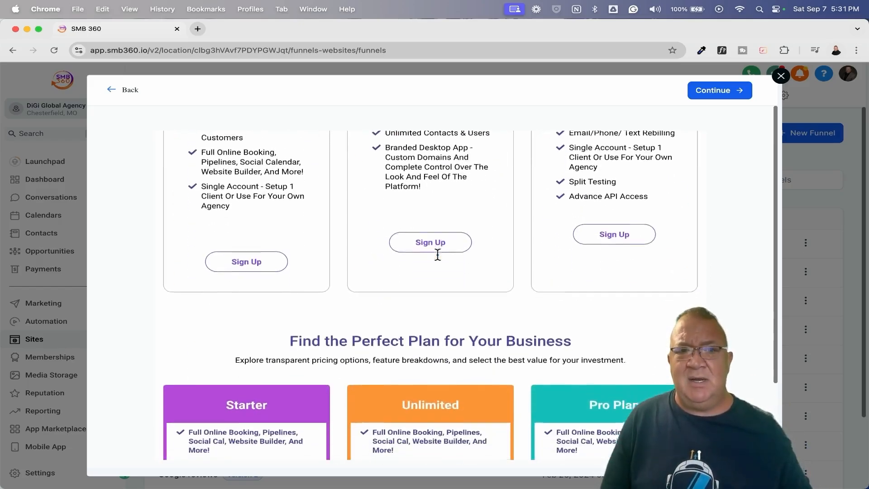
{"action": "scroll", "scroll_direction": "down", "scroll_amount": 3}
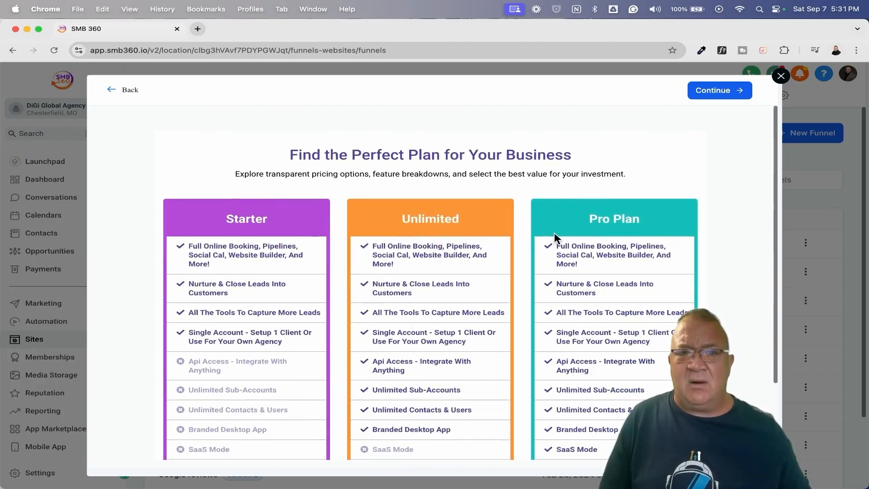
{"action": "scroll", "scroll_direction": "down", "scroll_amount": 3}
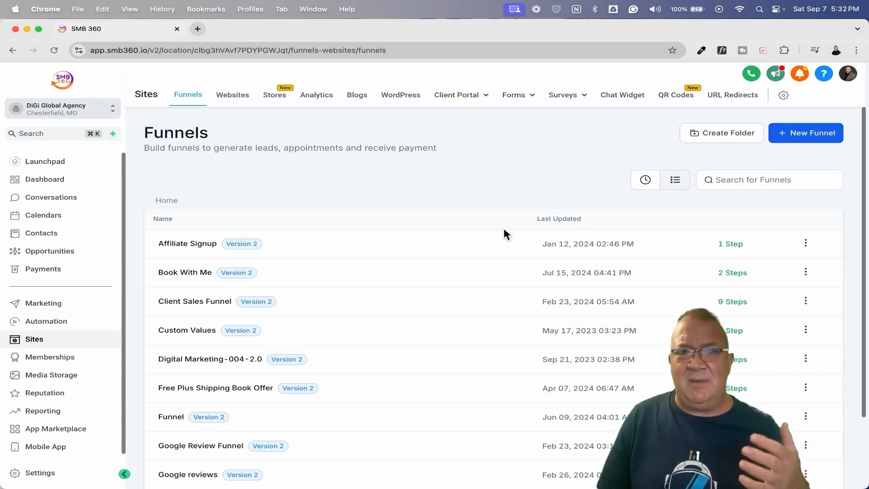
{"action": "mouse_move", "coordinate": [361, 250]}
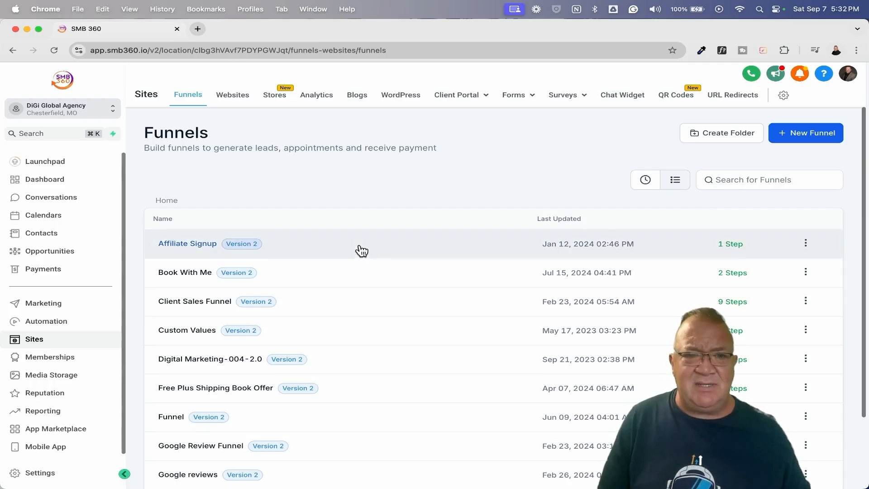
Step: Create a blank funnel named 'Test'
{"action": "left_click", "coordinate": [805, 132]}
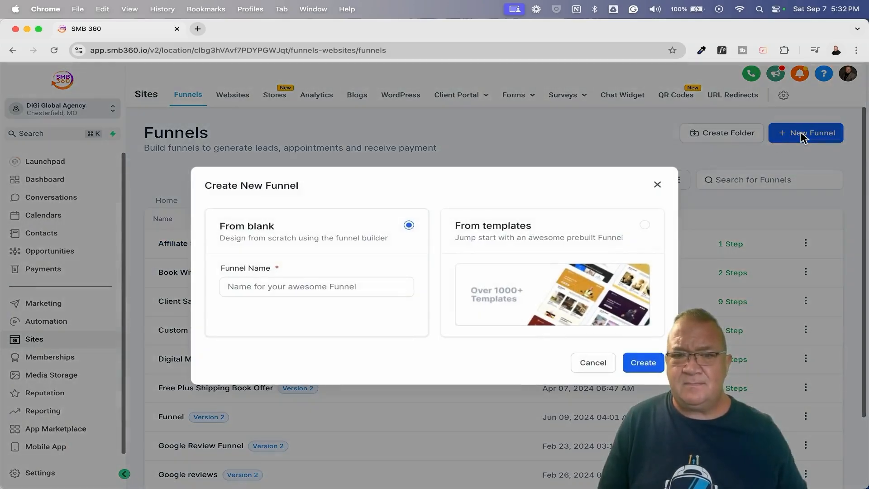
{"action": "left_click", "coordinate": [316, 286]}
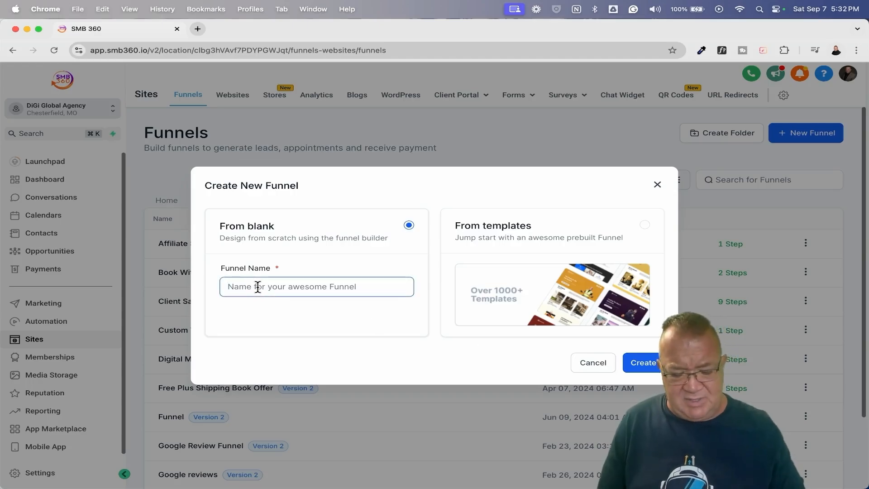
{"action": "type", "text": "Test"}
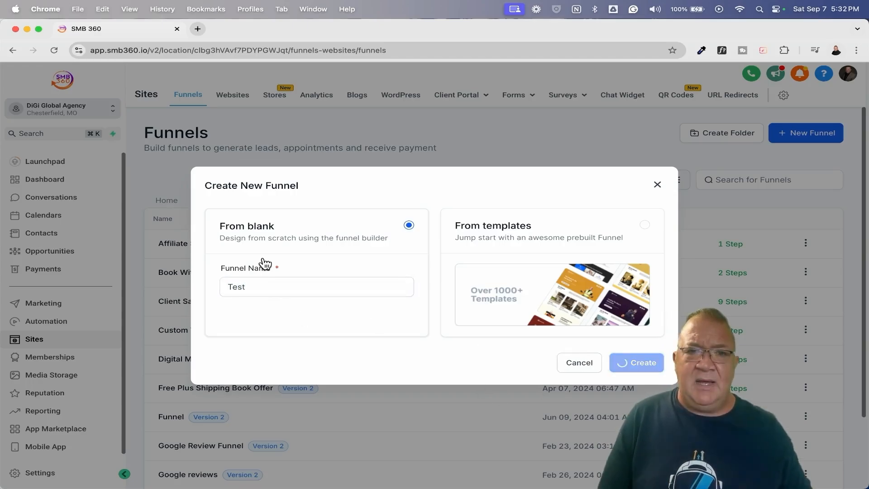
{"action": "left_click", "coordinate": [635, 363]}
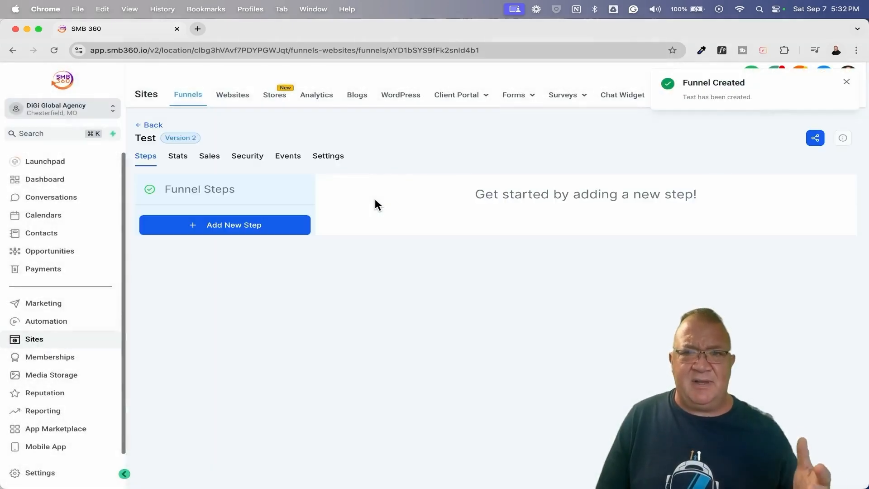
Step: Add a 'Home' step at path '/' and build its page from blank
{"action": "left_click", "coordinate": [224, 224]}
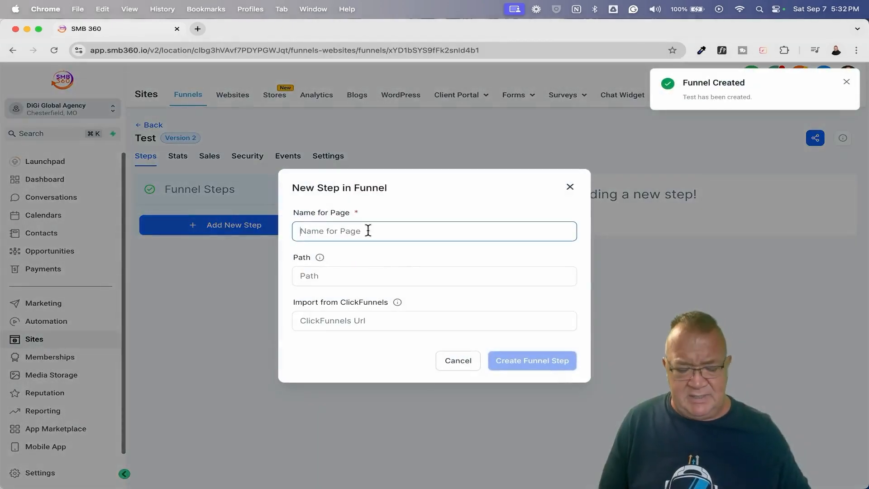
{"action": "type", "text": "Home"}
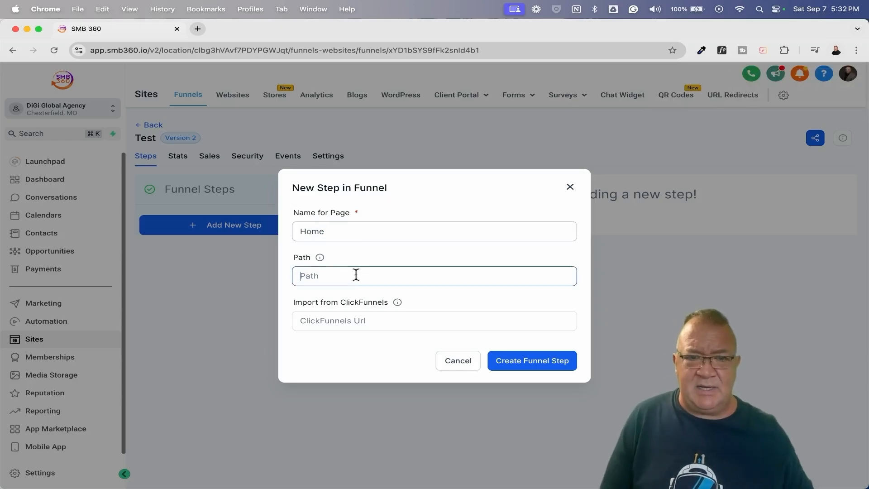
{"action": "left_click", "coordinate": [531, 361]}
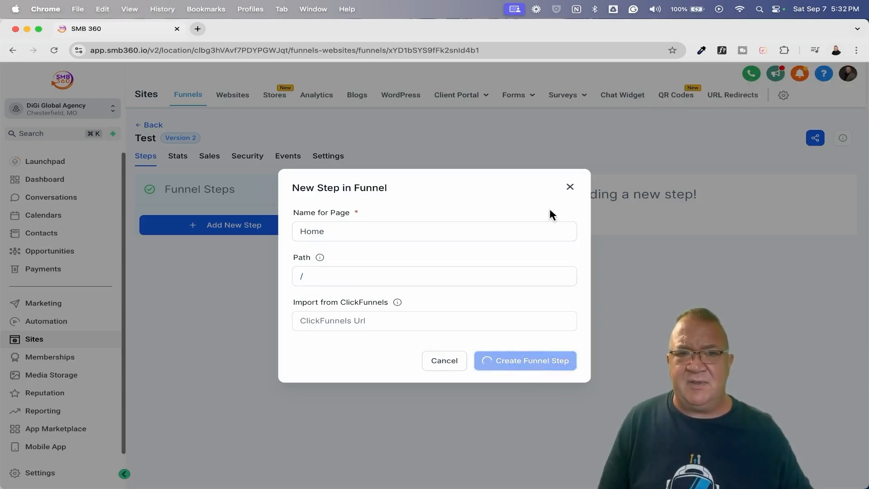
{"action": "left_click", "coordinate": [524, 360]}
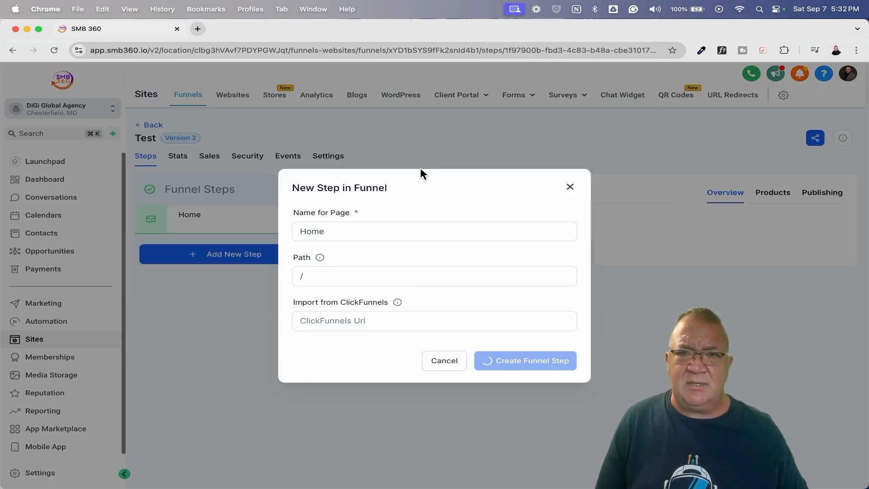
{"action": "left_click", "coordinate": [524, 360]}
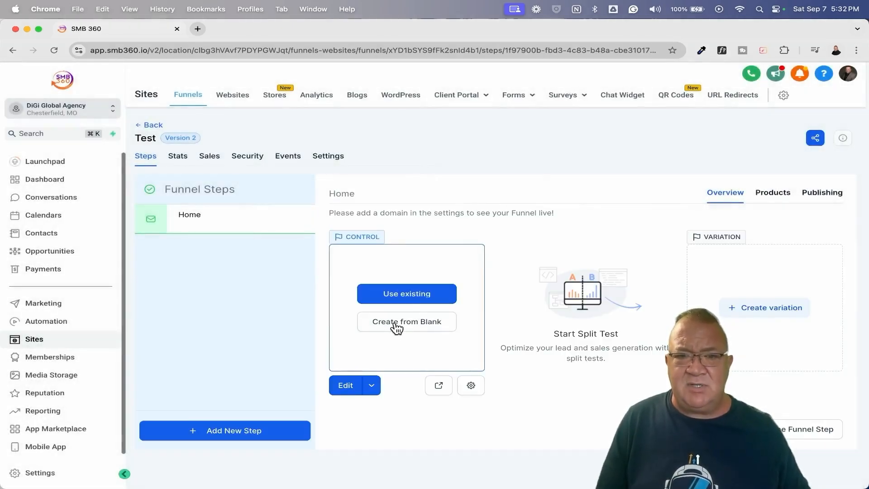
{"action": "left_click", "coordinate": [406, 322]}
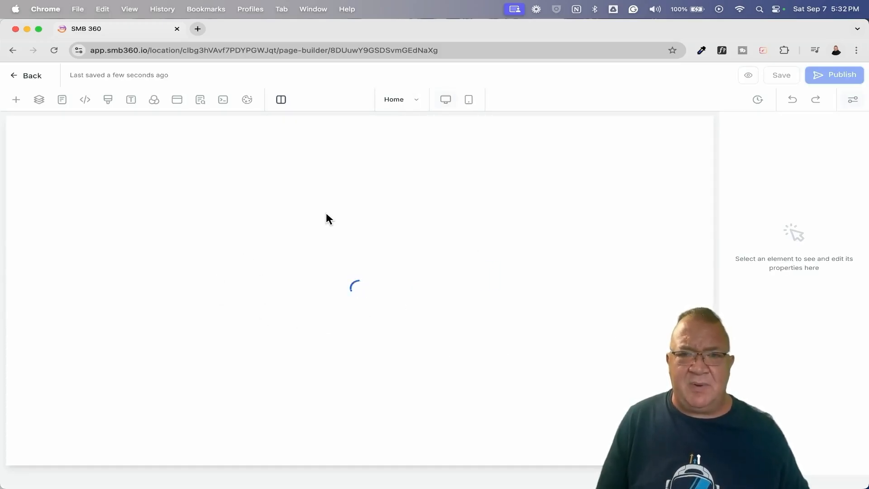
Step: Open the add-section panel, try a full-width section, and scroll toward Prebuilt Sections
{"action": "left_click", "coordinate": [15, 99]}
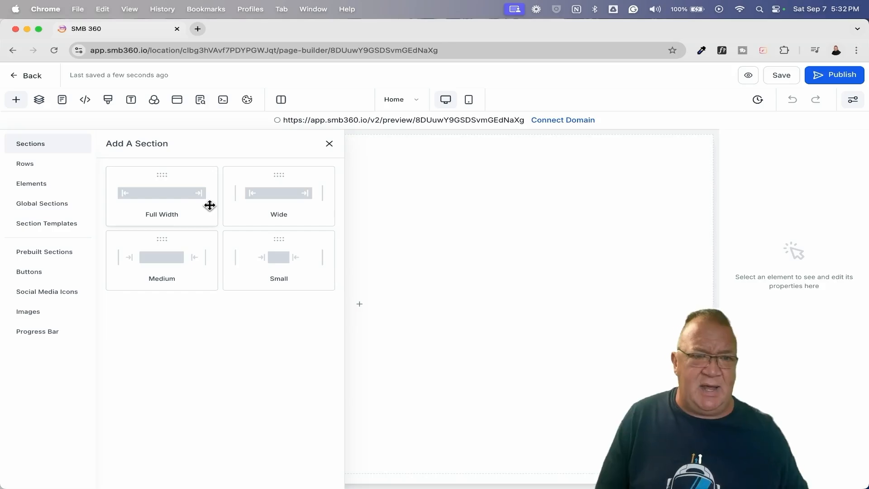
{"action": "left_click", "coordinate": [161, 195]}
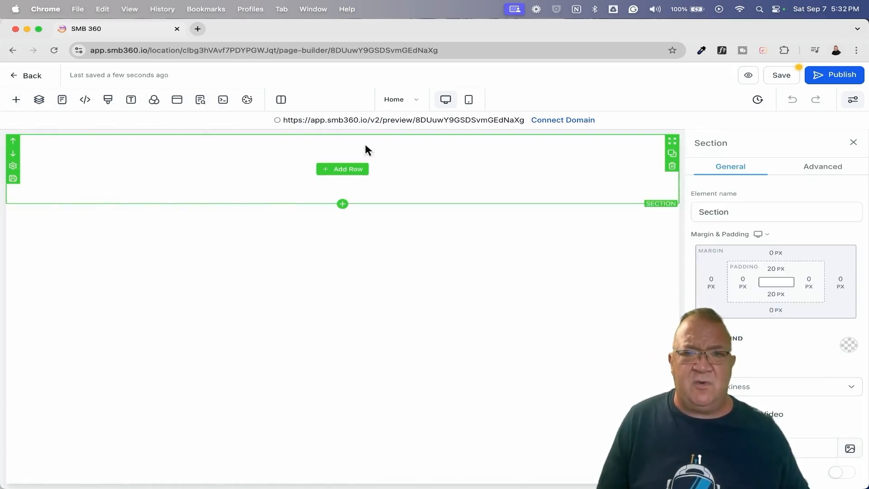
{"action": "mouse_move", "coordinate": [607, 136]}
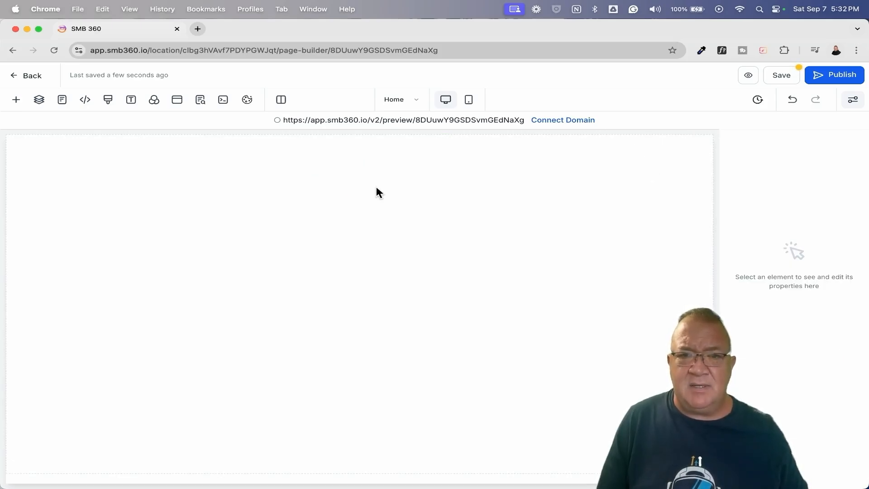
{"action": "mouse_move", "coordinate": [131, 100]}
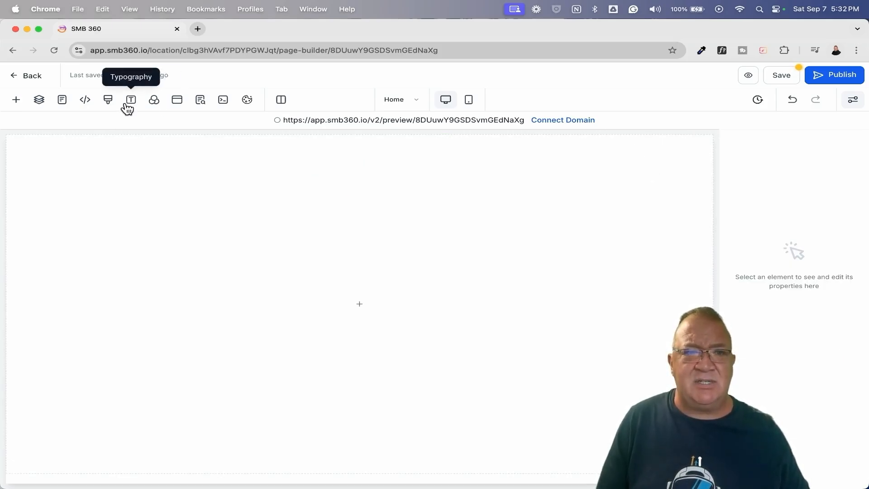
{"action": "left_click", "coordinate": [16, 99]}
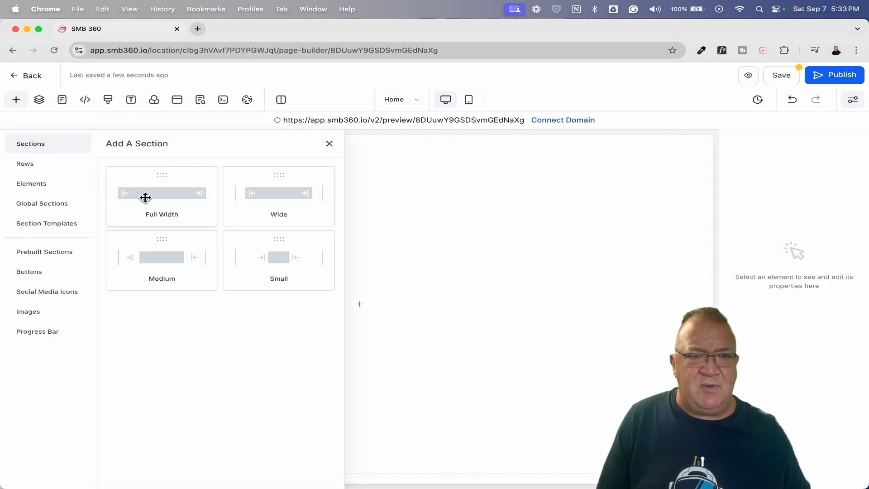
{"action": "mouse_move", "coordinate": [235, 193]}
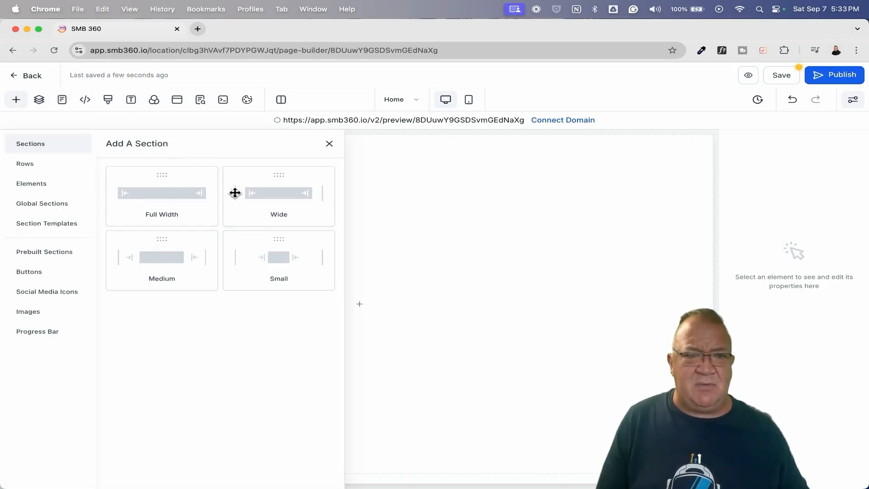
{"action": "mouse_move", "coordinate": [232, 243]}
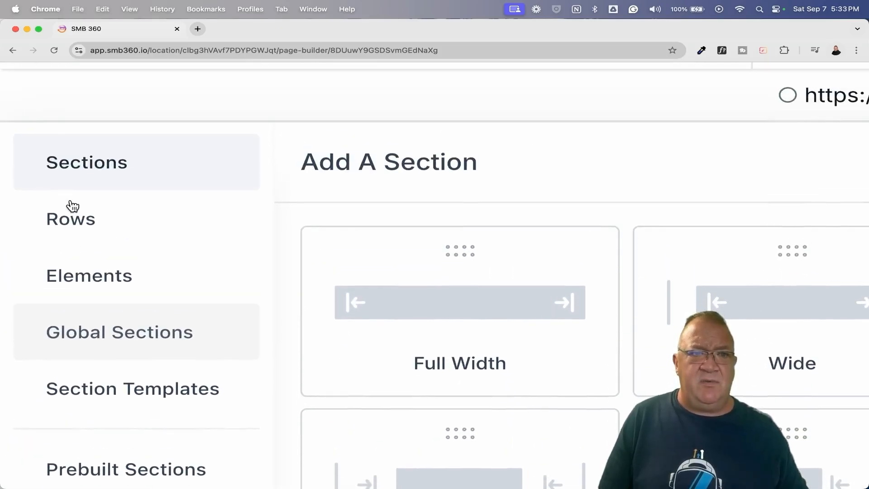
{"action": "scroll", "scroll_direction": "down", "scroll_amount": 3}
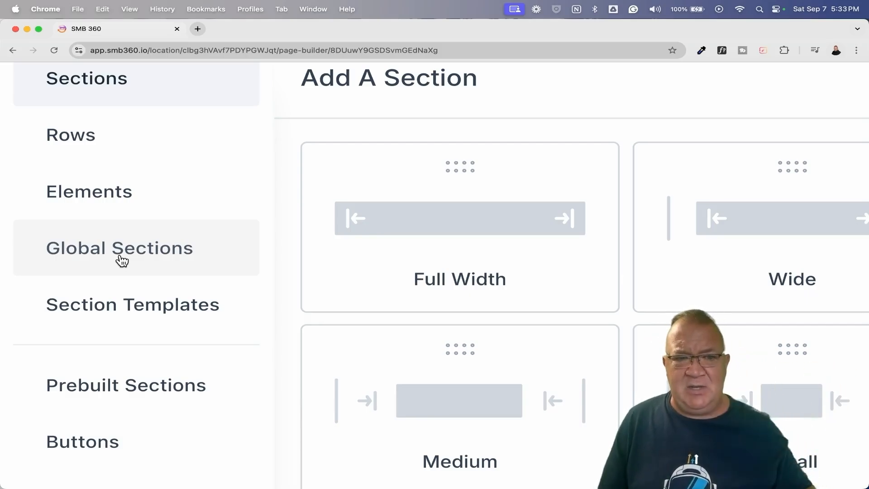
{"action": "scroll", "scroll_direction": "down", "scroll_amount": 3}
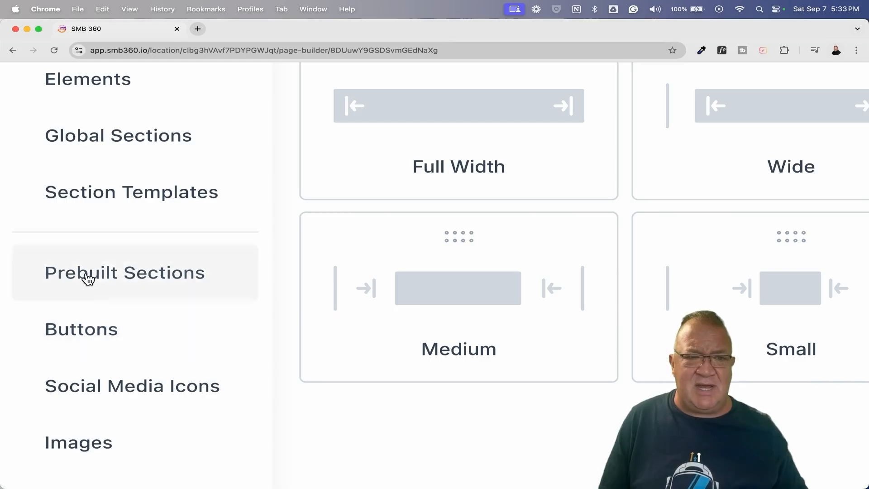
Step: Open Prebuilt Sections and scroll through the Welcome hero designs
{"action": "left_click", "coordinate": [125, 272]}
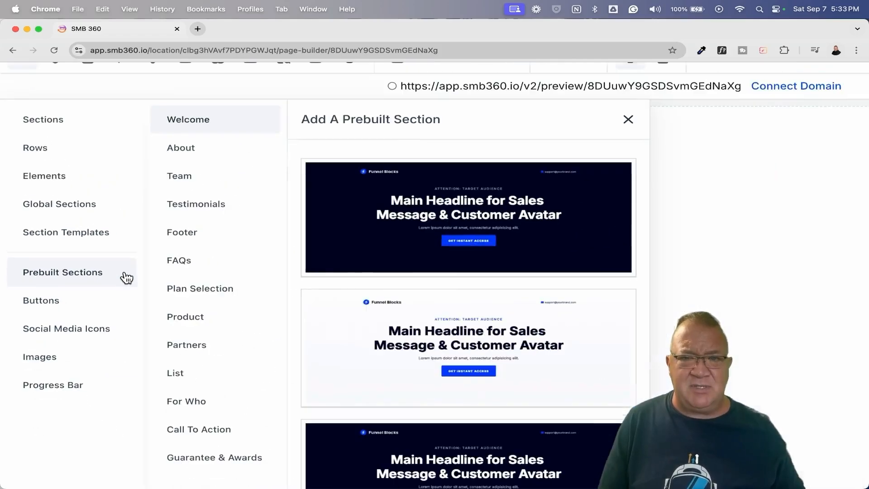
{"action": "mouse_move", "coordinate": [179, 176]}
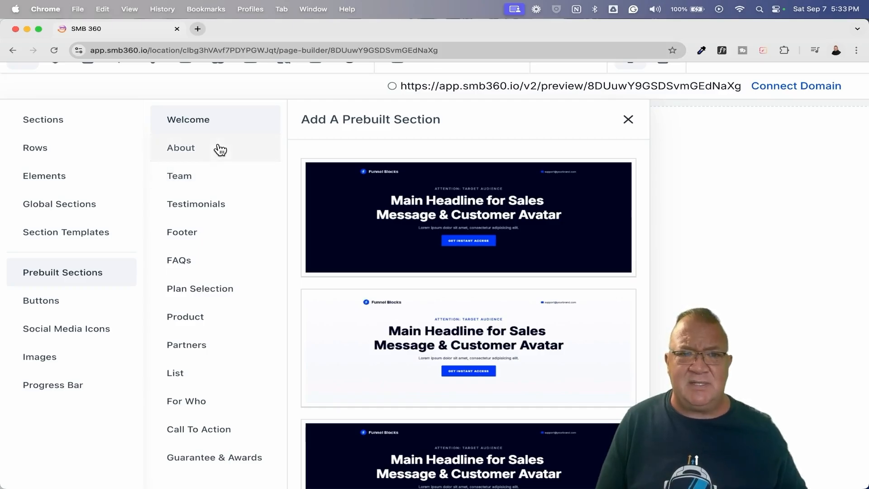
{"action": "scroll", "scroll_direction": "down", "scroll_amount": 3}
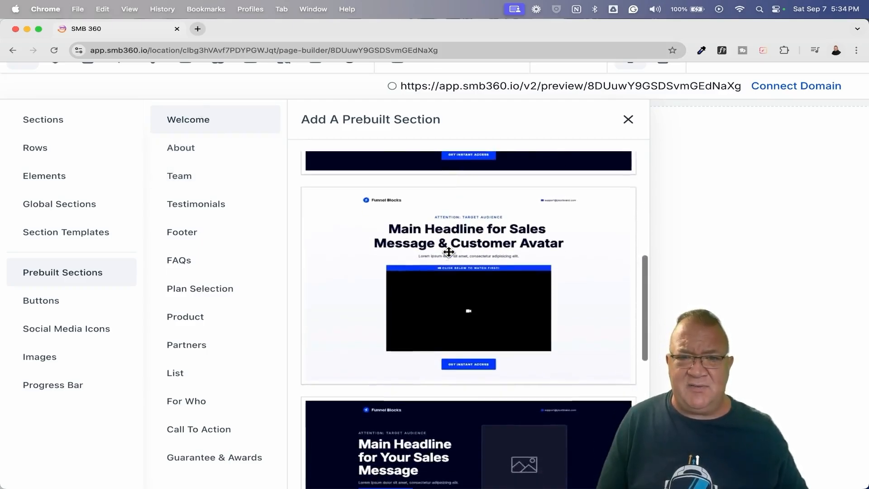
{"action": "scroll", "scroll_direction": "down", "scroll_amount": 3}
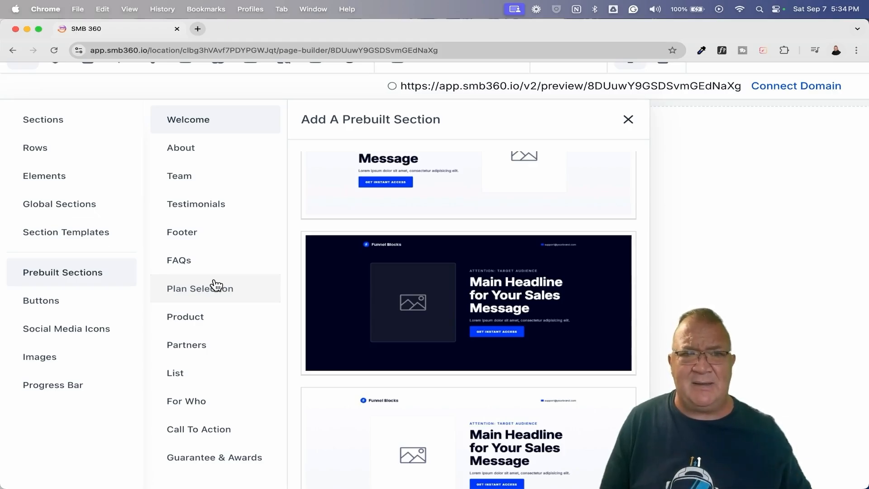
Step: Browse the About section designs
{"action": "left_click", "coordinate": [181, 147]}
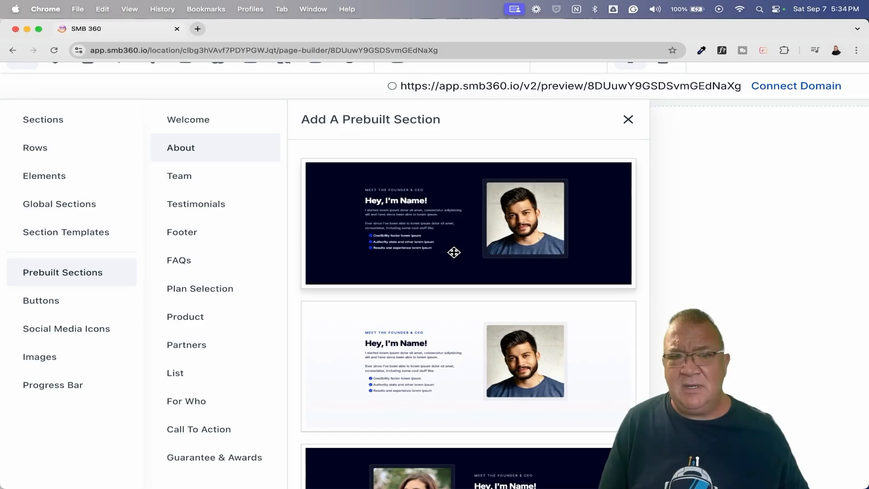
{"action": "scroll", "scroll_direction": "down", "scroll_amount": 3}
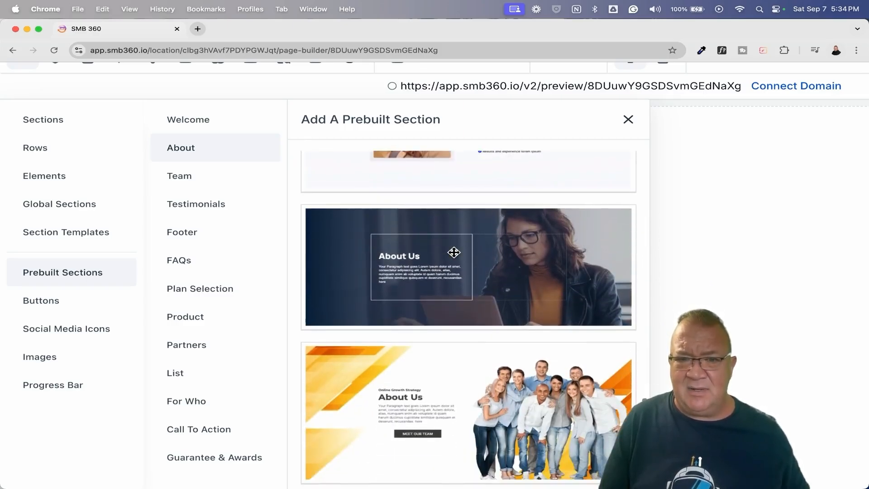
{"action": "scroll", "scroll_direction": "down", "scroll_amount": 3}
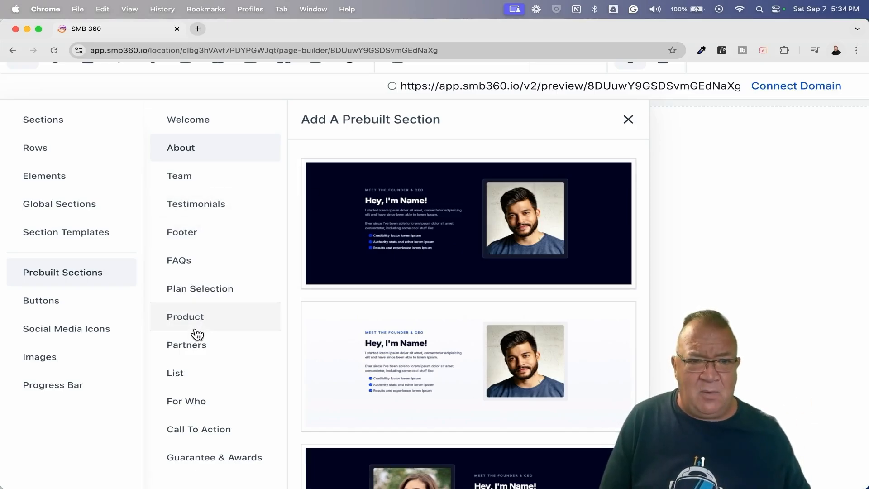
Step: Browse the Plan Selection pricing table designs in the prebuilt library
{"action": "left_click", "coordinate": [199, 289]}
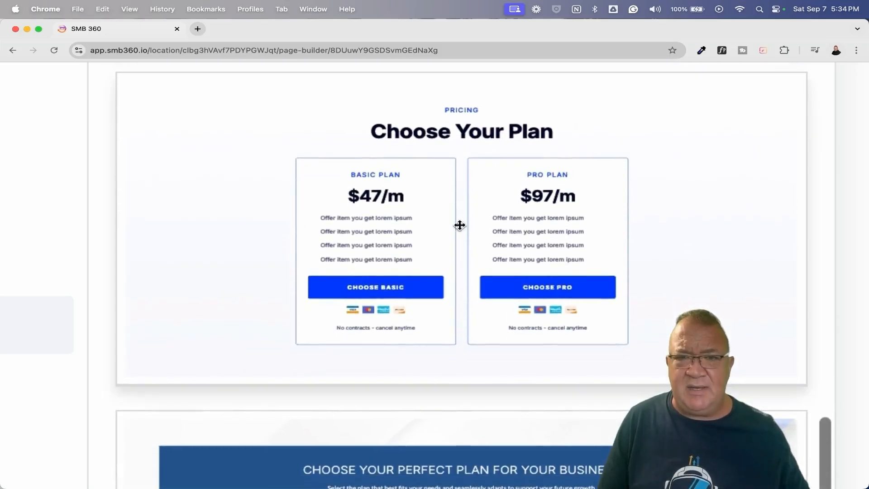
{"action": "scroll", "scroll_direction": "down", "scroll_amount": 3}
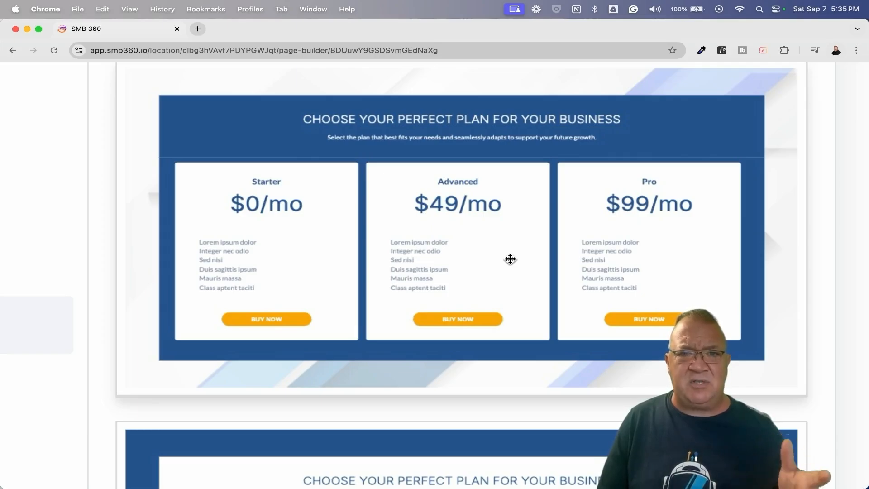
{"action": "scroll", "scroll_direction": "down", "scroll_amount": 3}
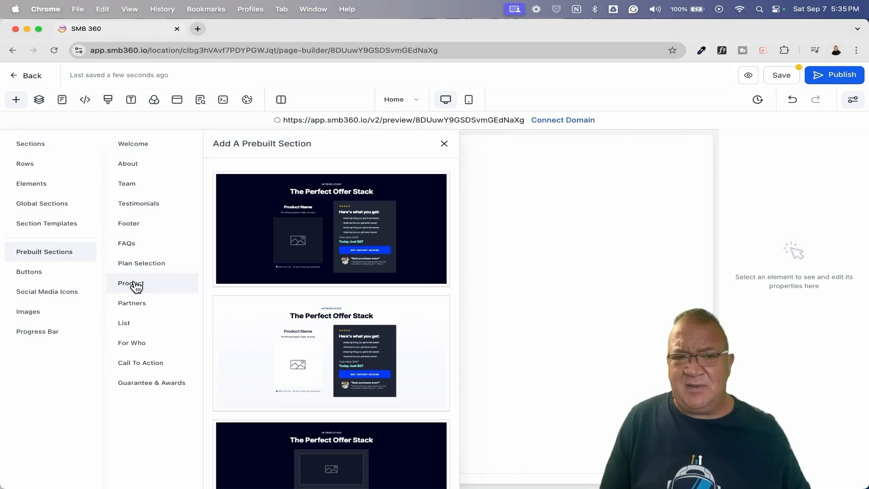
Step: Browse the Partners, List and For Who section designs
{"action": "left_click", "coordinate": [131, 302]}
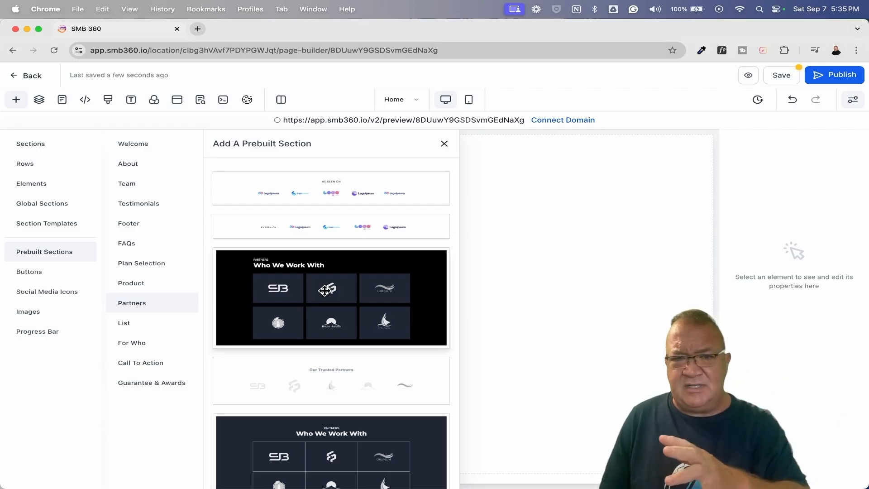
{"action": "mouse_move", "coordinate": [340, 195]}
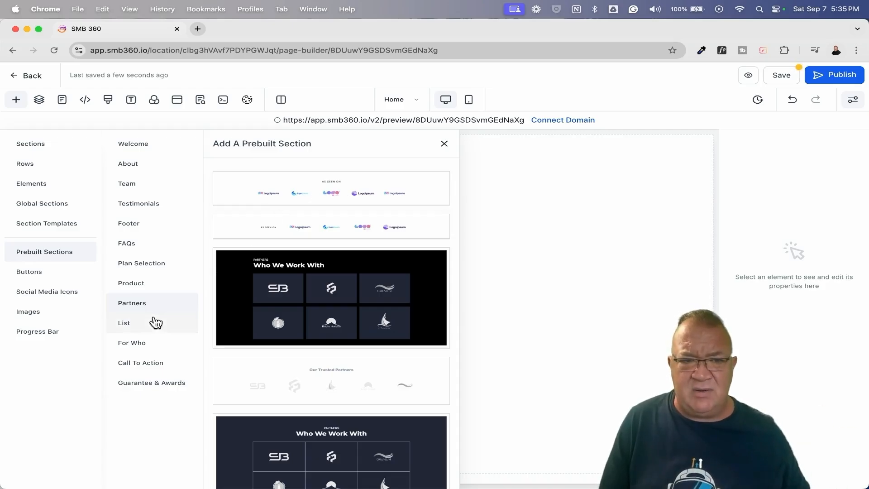
{"action": "left_click", "coordinate": [132, 343]}
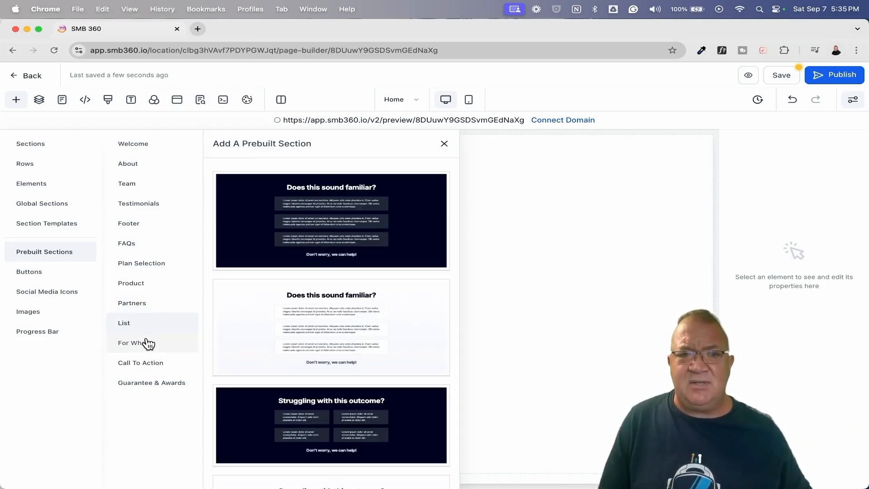
{"action": "left_click", "coordinate": [126, 243]}
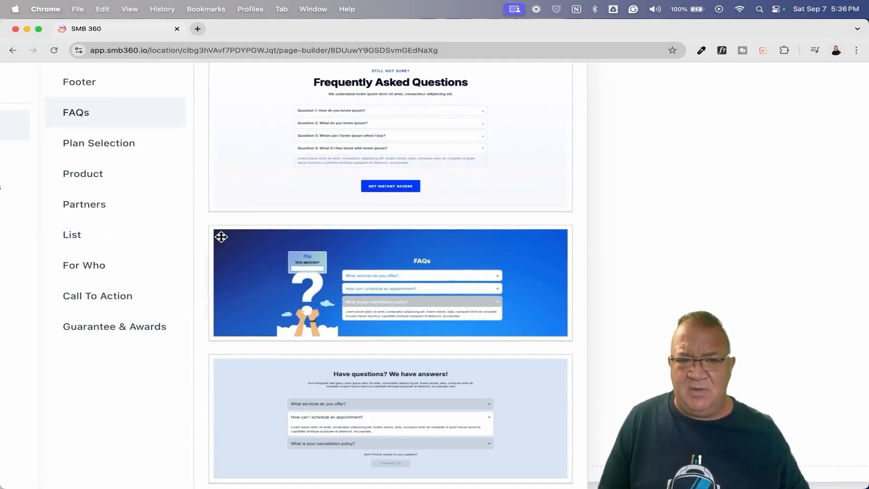
{"action": "scroll", "scroll_direction": "down", "scroll_amount": 3}
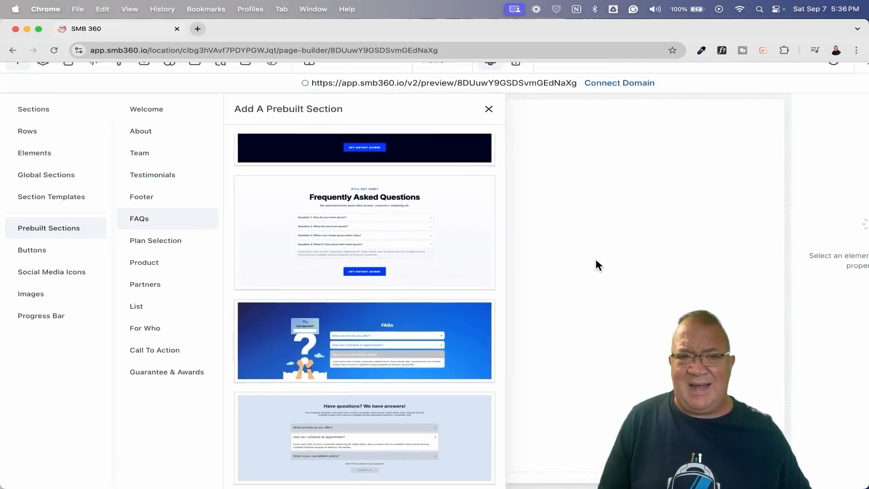
Step: Scroll through the Testimonials review designs, then view the Team designs
{"action": "left_click", "coordinate": [139, 202]}
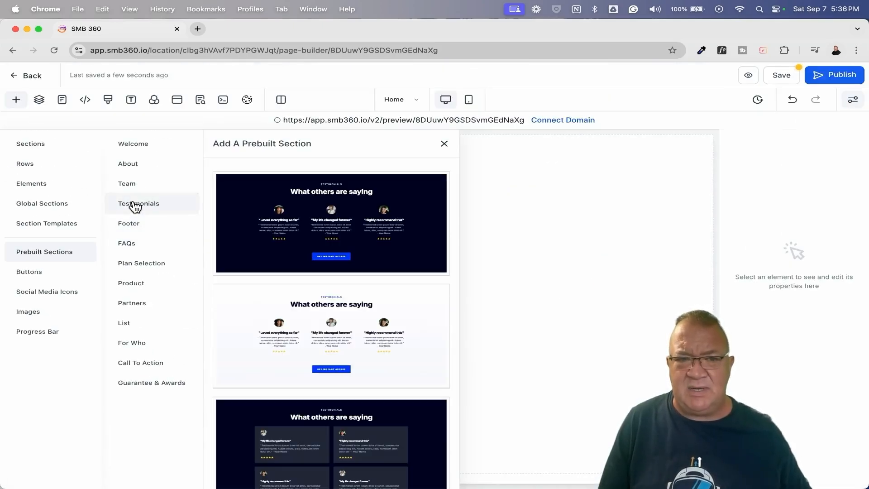
{"action": "scroll", "scroll_direction": "down", "scroll_amount": 3}
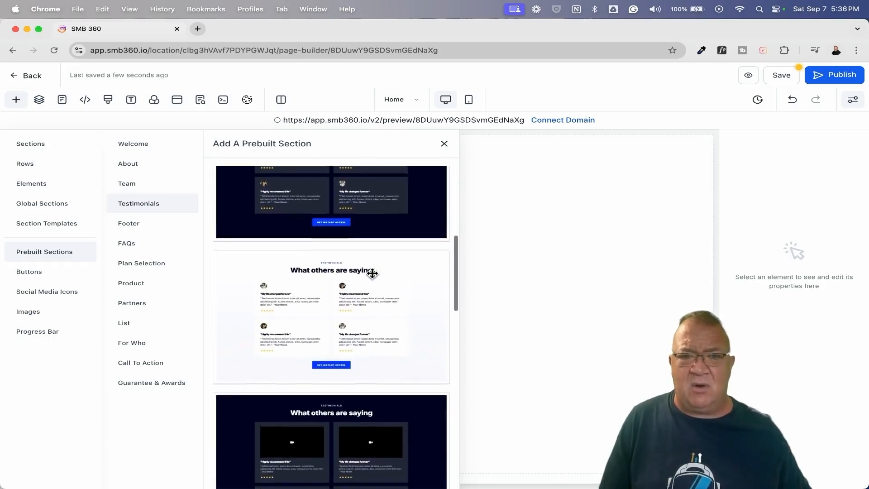
{"action": "scroll", "scroll_direction": "down", "scroll_amount": 3}
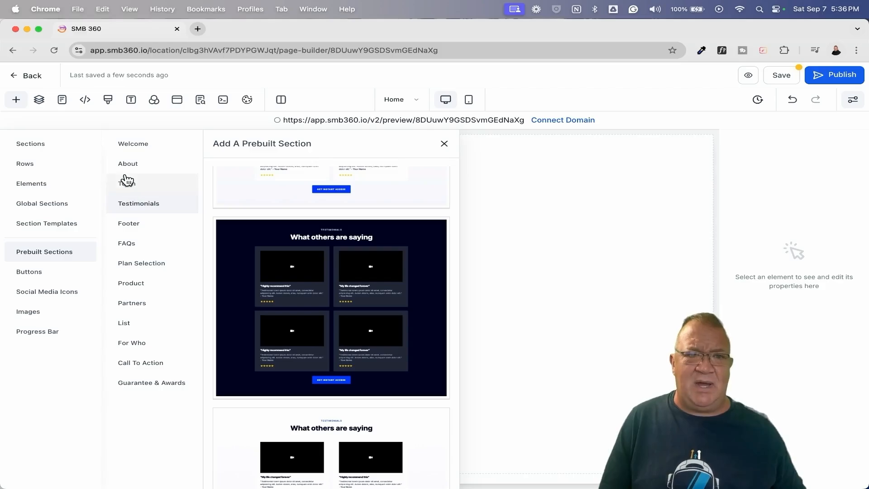
{"action": "left_click", "coordinate": [152, 383]}
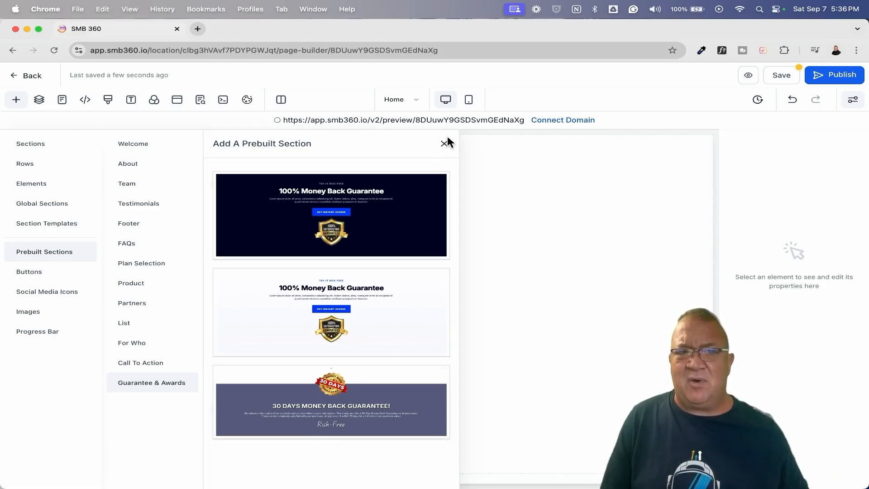
Step: Close the prebuilt sections library and go back out of the page editor
{"action": "left_click", "coordinate": [442, 143]}
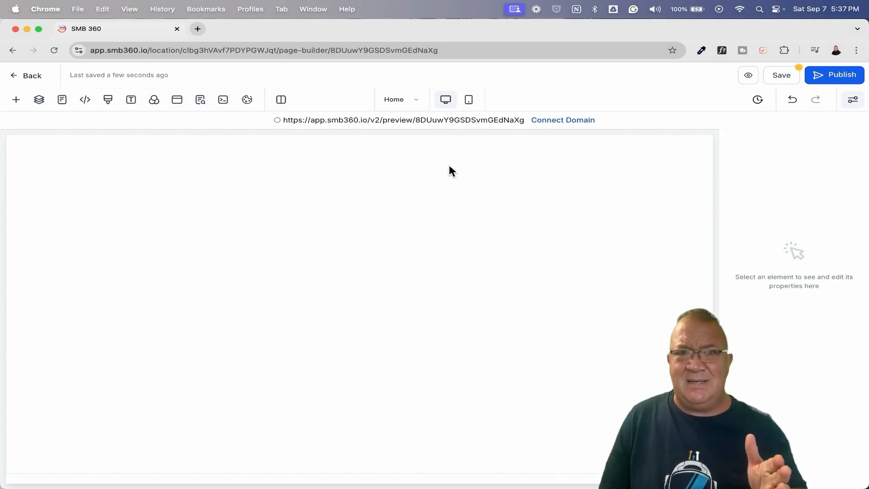
{"action": "left_click", "coordinate": [31, 75]}
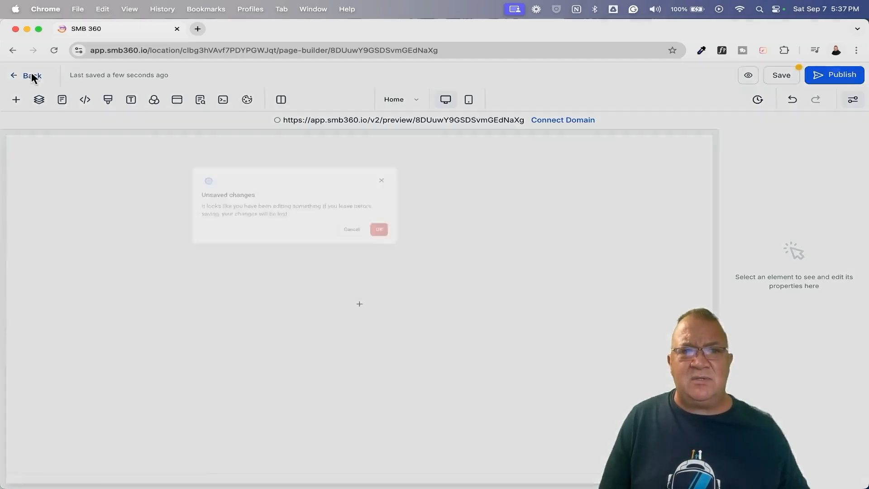
Step: Confirm leaving the page editor without saving to return to the Test funnel's Home step overview
{"action": "left_click", "coordinate": [378, 229]}
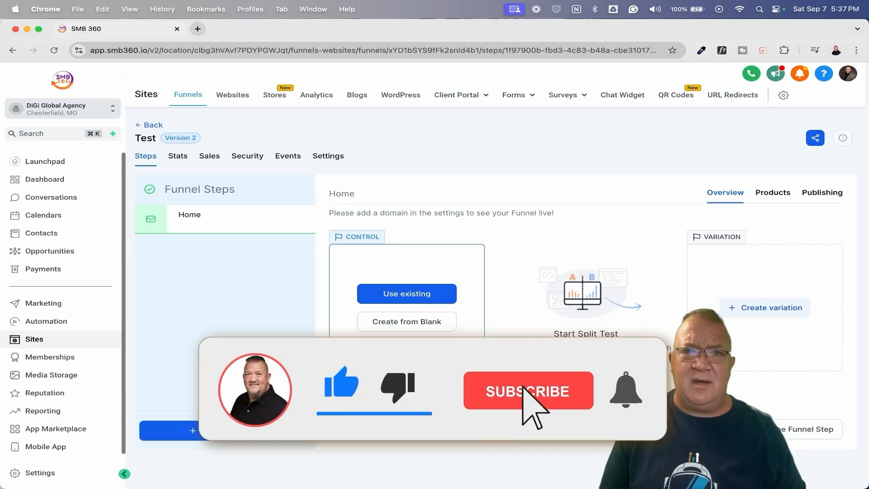
{"action": "left_click", "coordinate": [526, 390]}
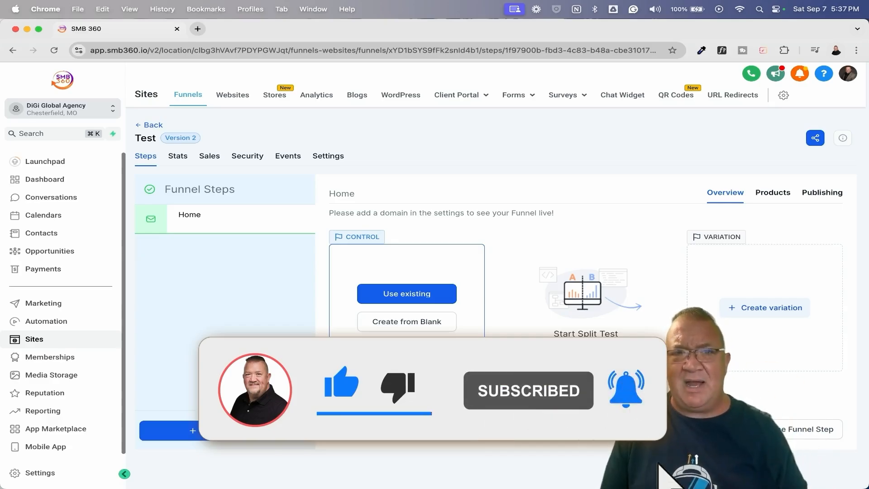